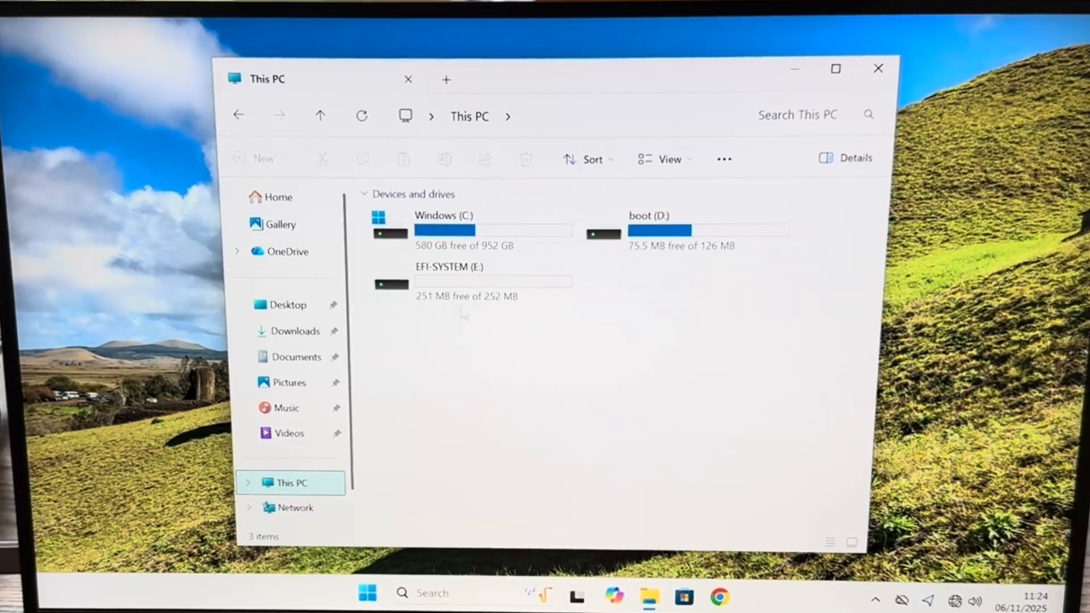
mouse_move(437, 286)
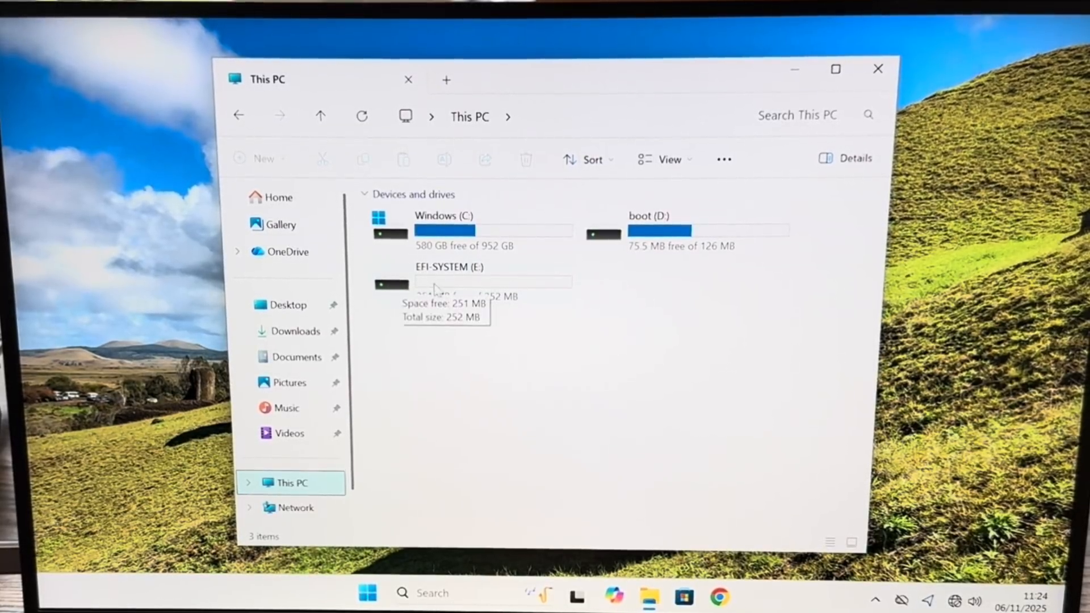
mouse_move(597, 595)
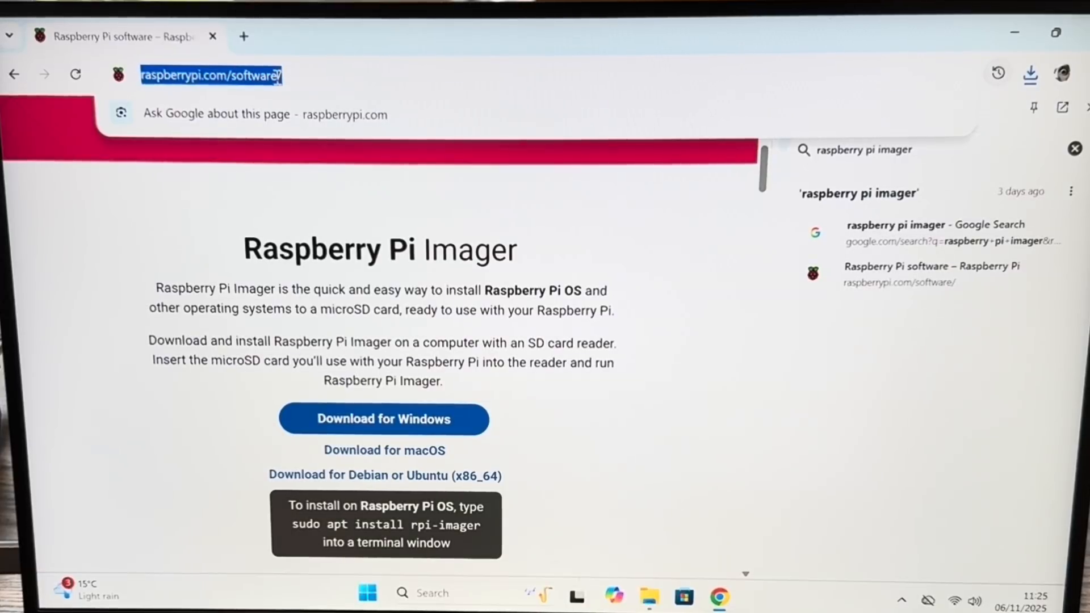
Download the Recalbox PC image recalbox-x86_64.img.xz from recalbox.com and confirm it finished
text(recalbox)
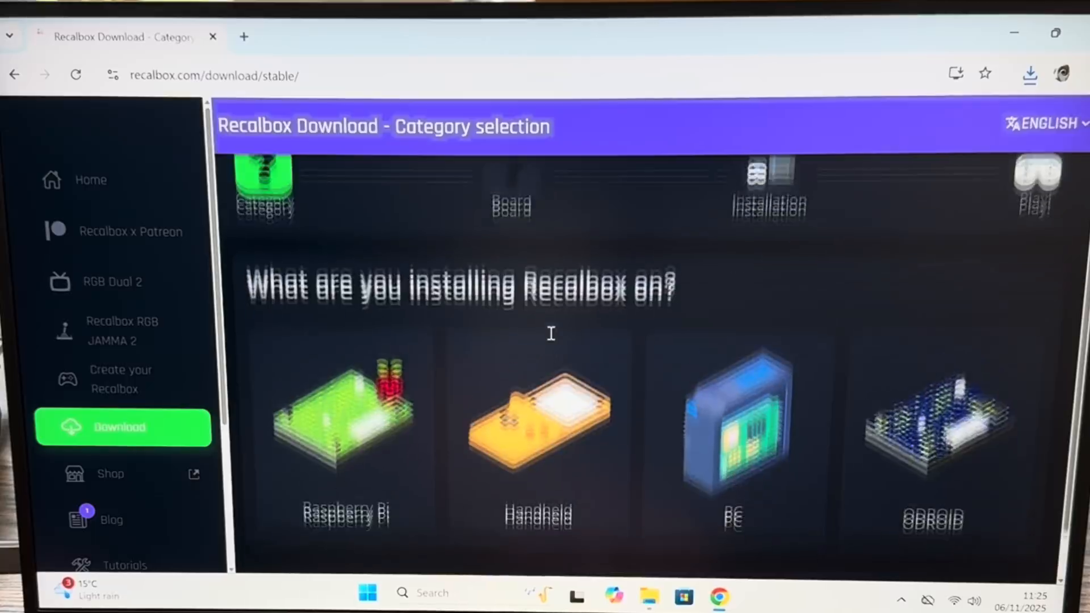
click(735, 434)
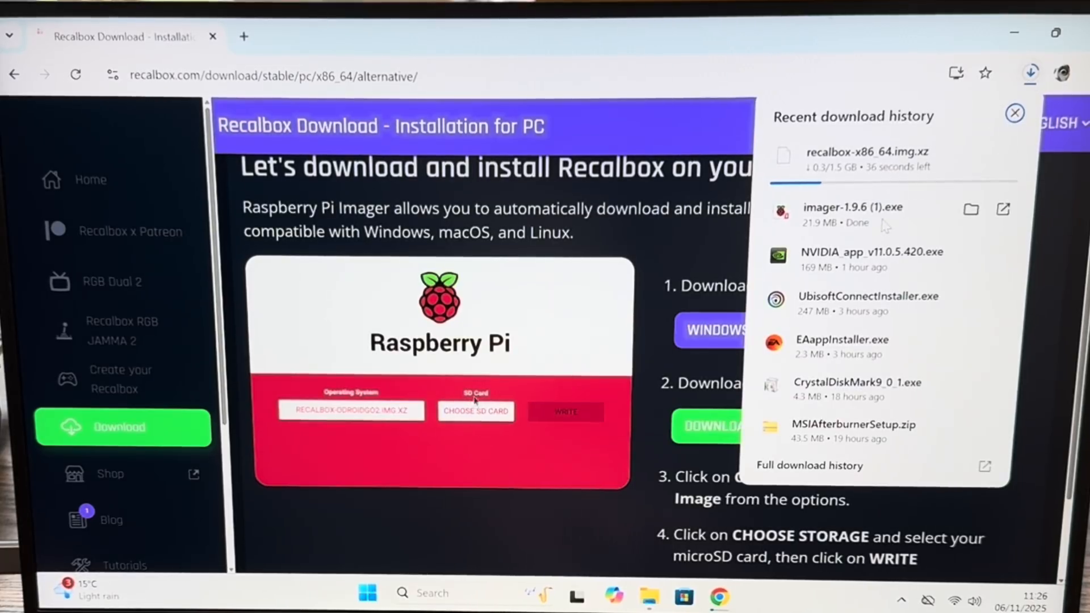
click(476, 411)
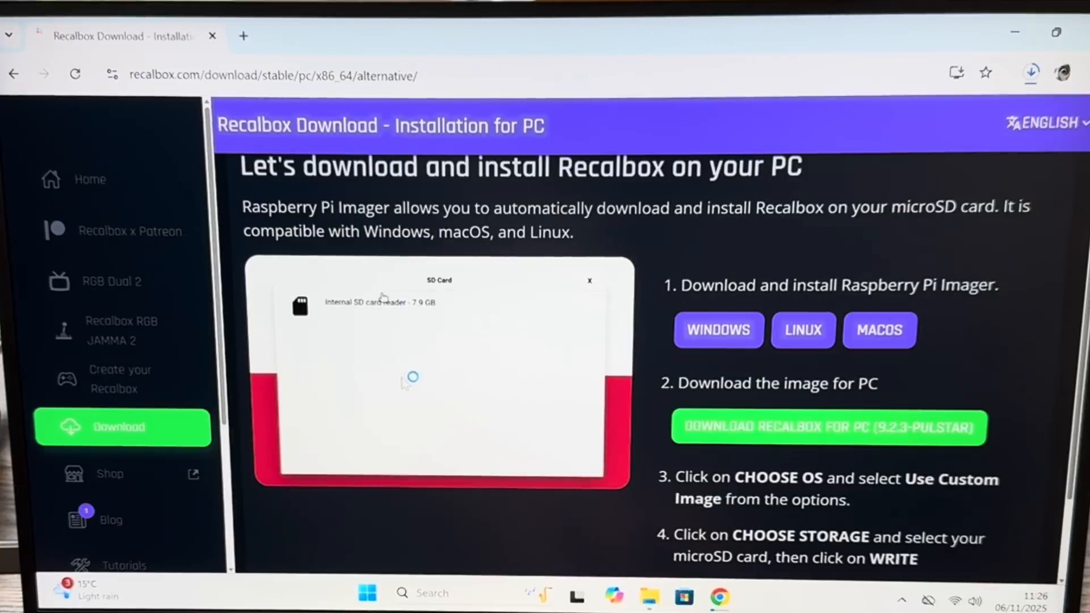
click(1030, 71)
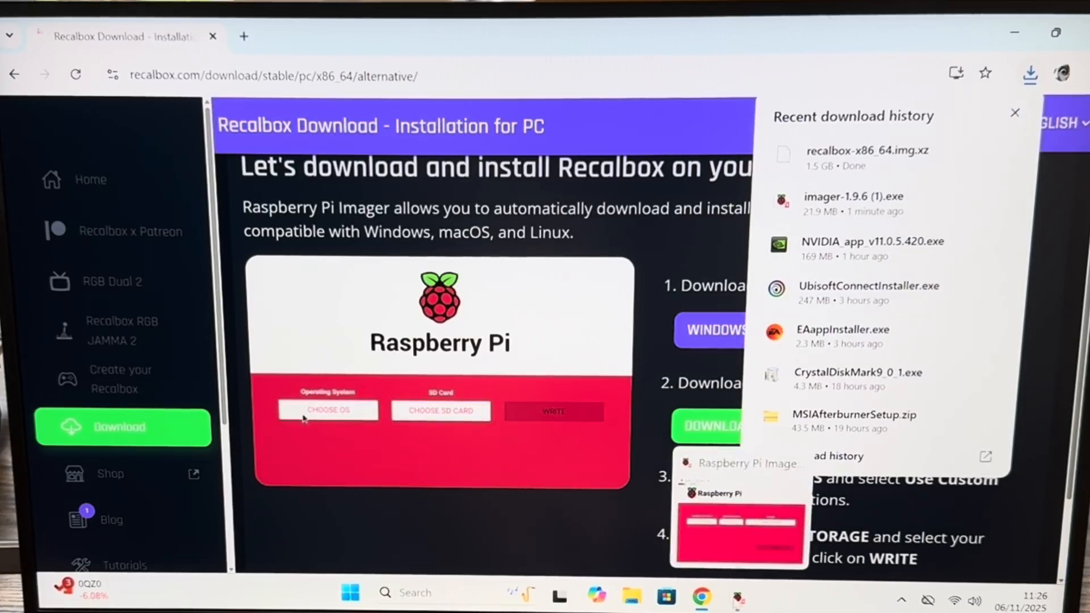
click(1016, 112)
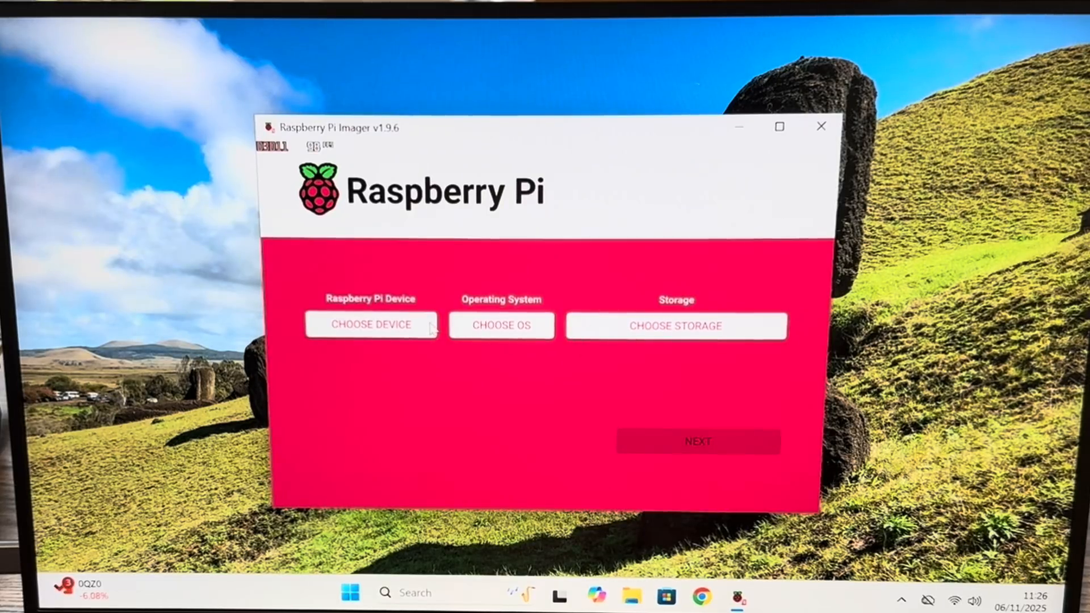
Select recalbox-x86_64.img.xz from Downloads as the custom OS image
click(501, 325)
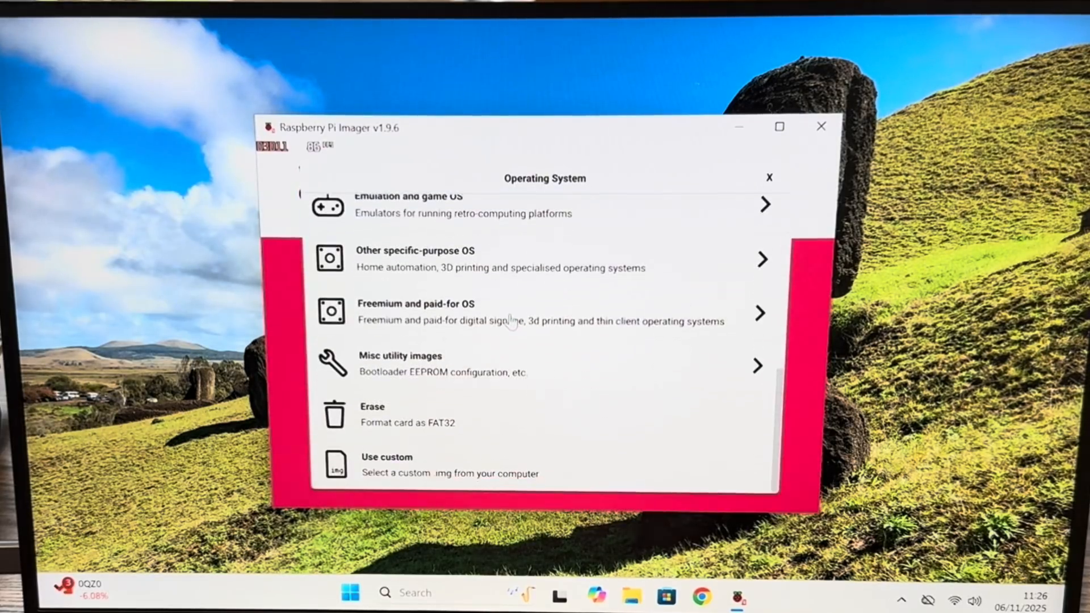
click(387, 465)
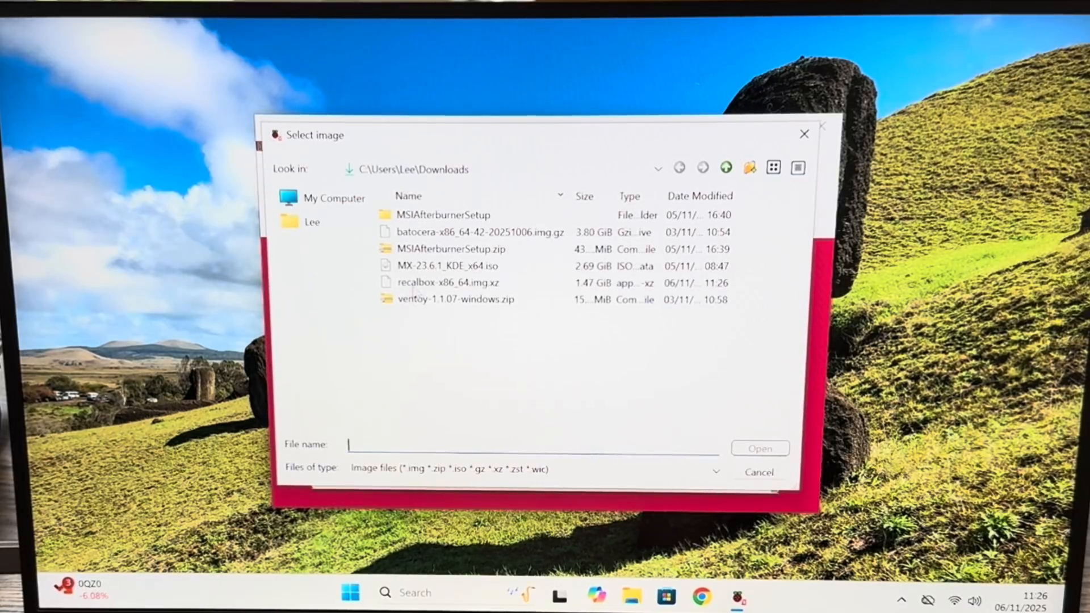
click(446, 283)
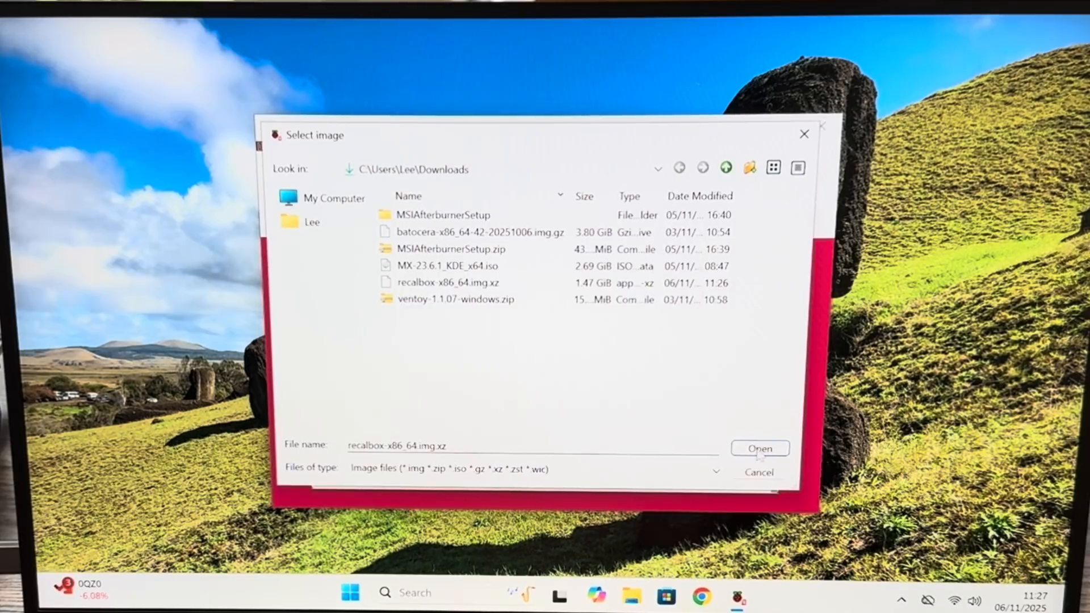
click(760, 449)
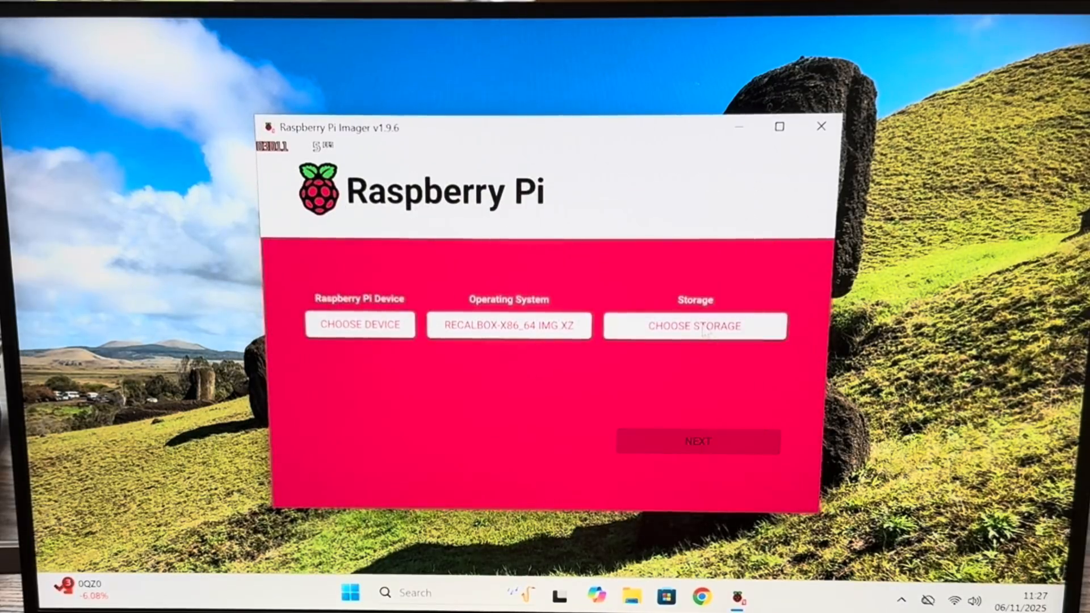
click(695, 326)
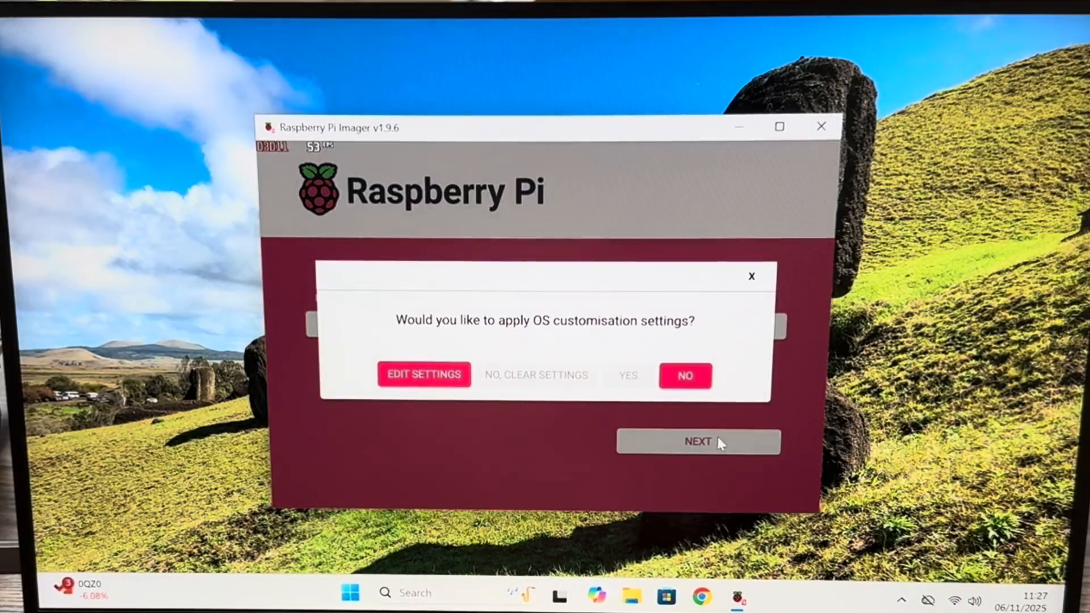
Write the image to the PCIe SSD without OS customisation and dismiss the success notice
click(685, 375)
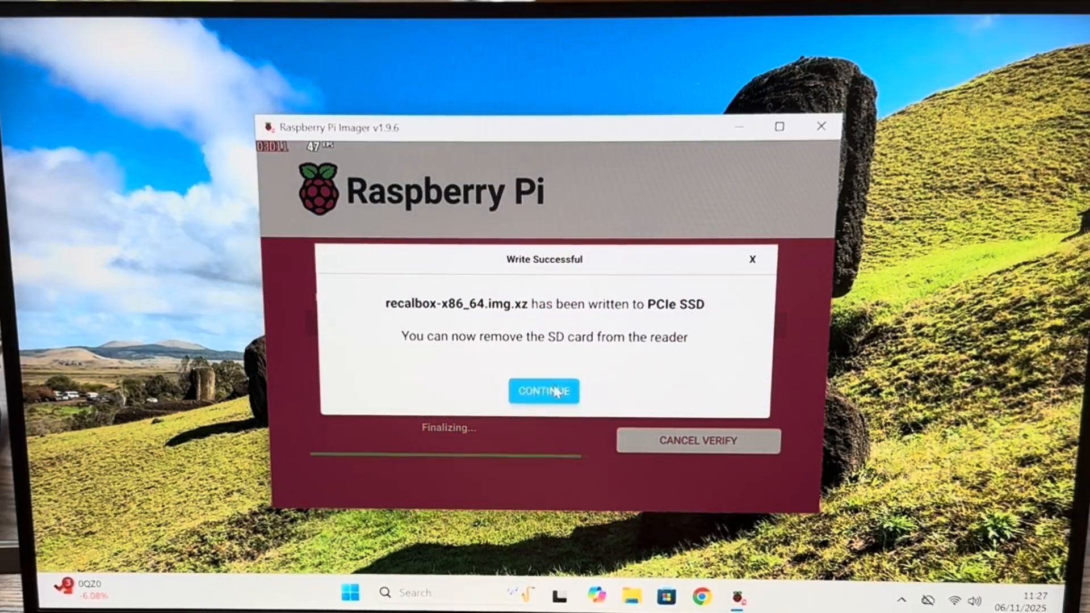
click(544, 391)
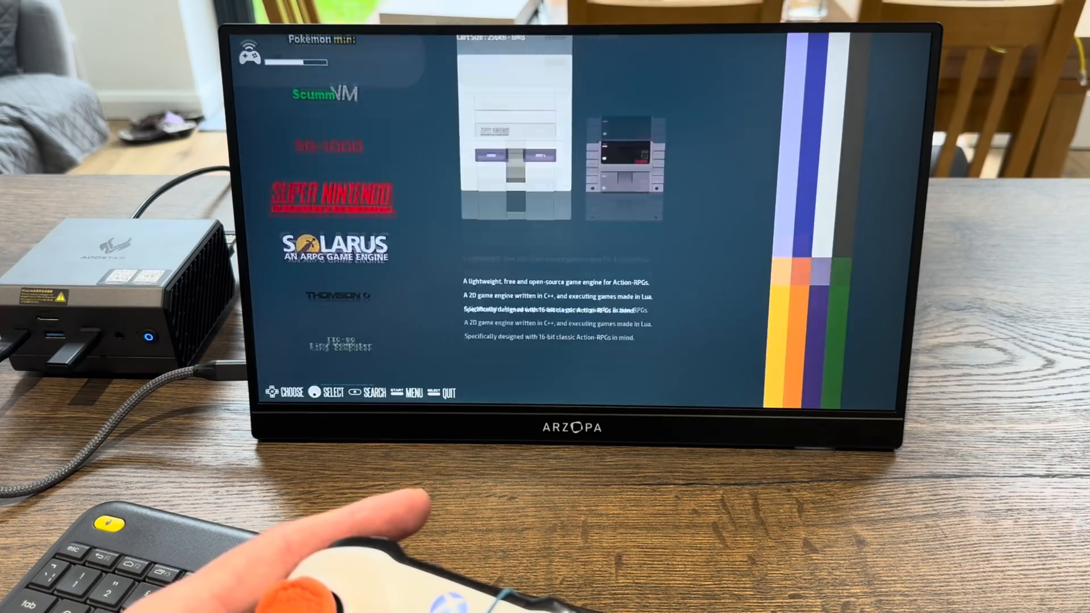
Leave Recalbox and reboot the mini PC into the MX Linux desktop
scroll(down, 3)
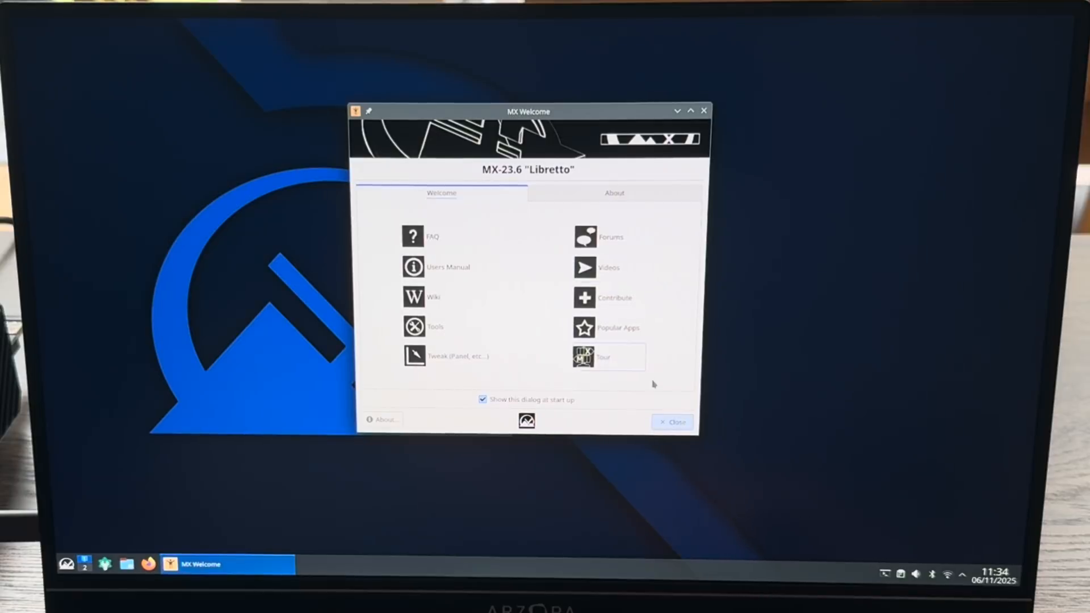
Browse to the SHARE drive's roms/psp folder in Dolphin
click(674, 421)
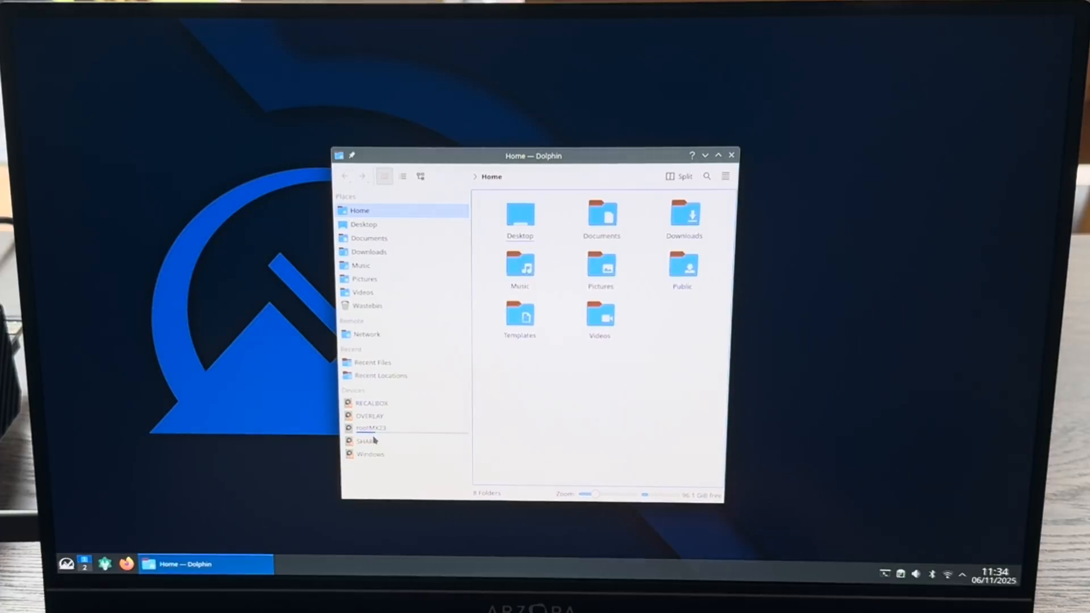
click(367, 441)
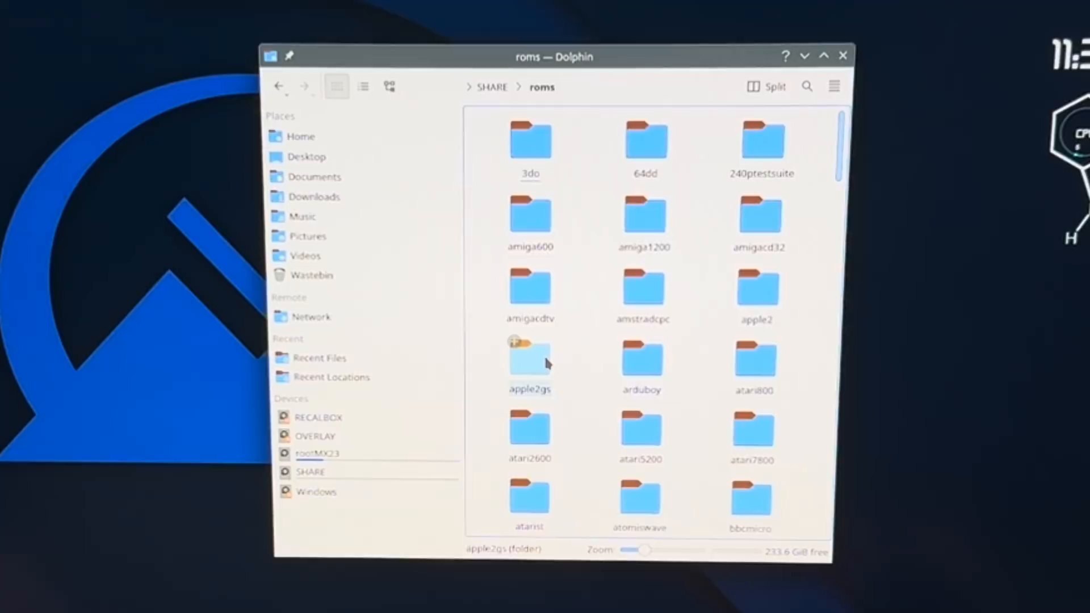
scroll(down, 3)
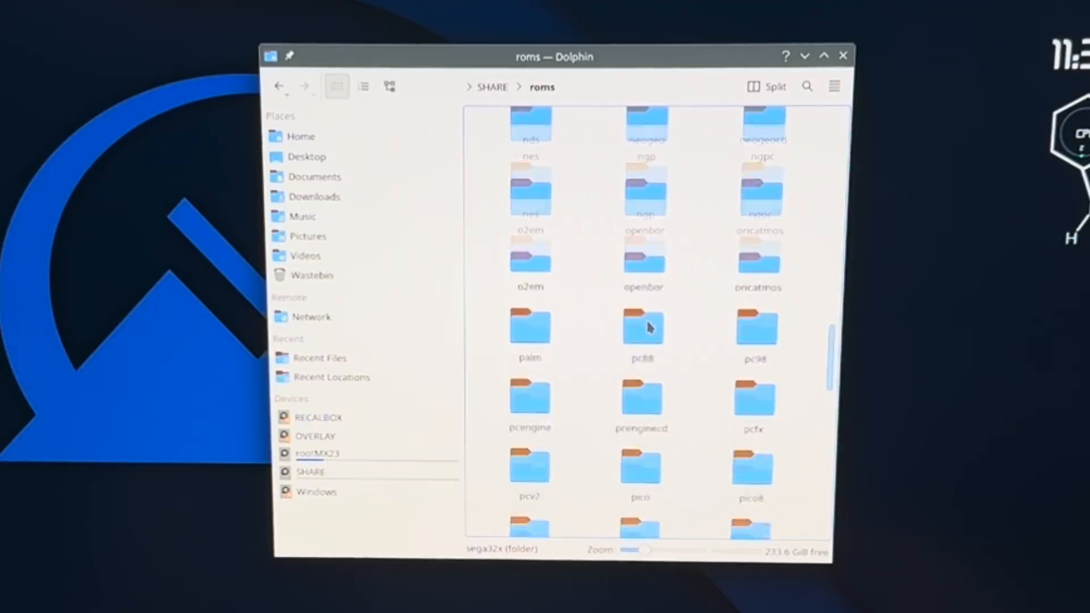
scroll(down, 3)
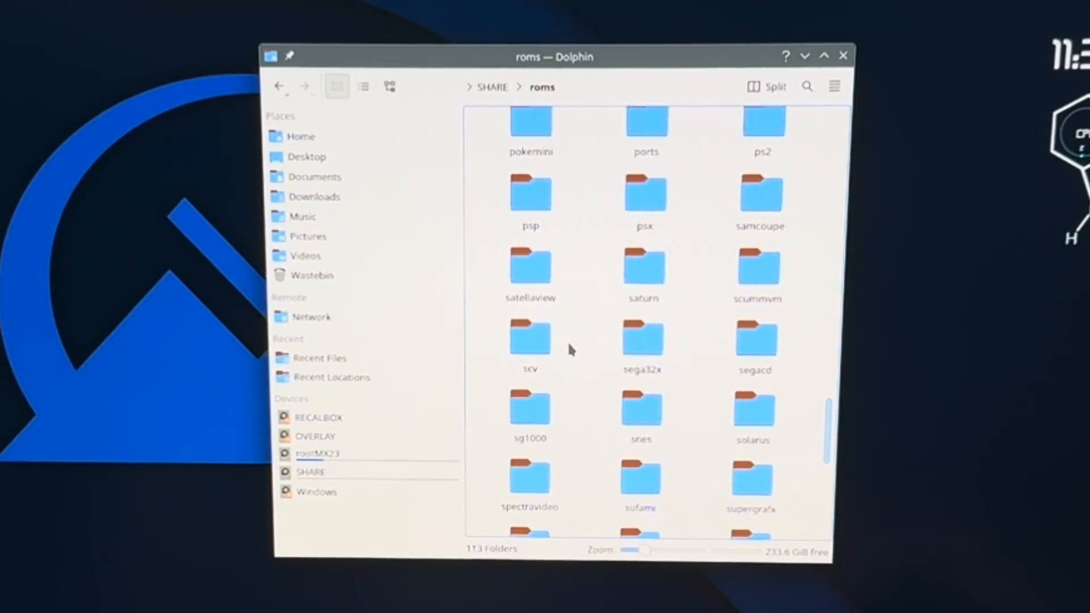
double_click(532, 196)
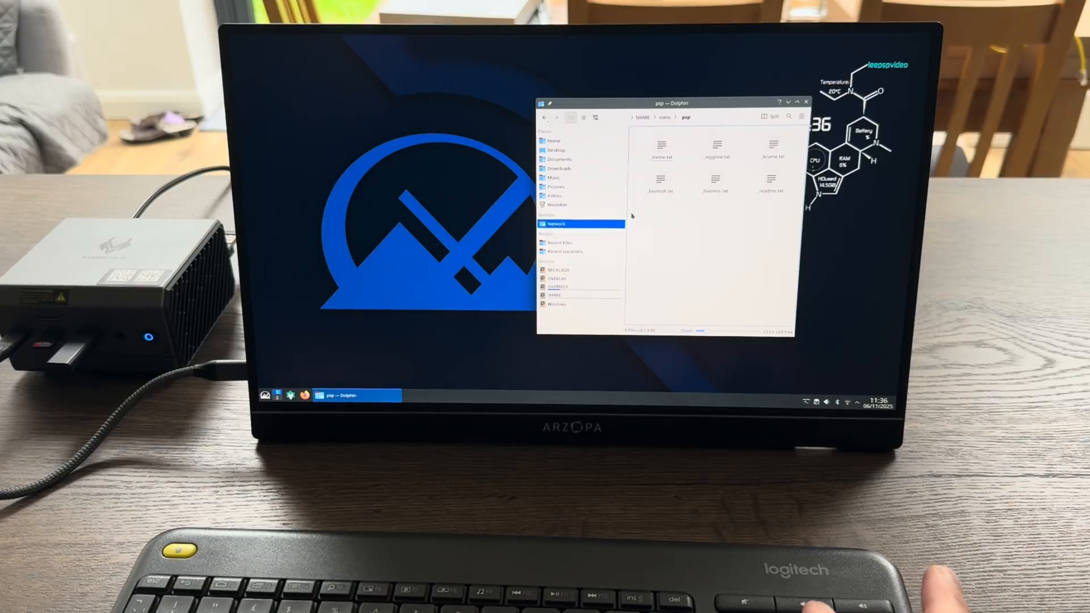
Open RETROPIE's roms/psp in a new window and copy Burnout Legends (USA).cso into SHARE psp
click(805, 403)
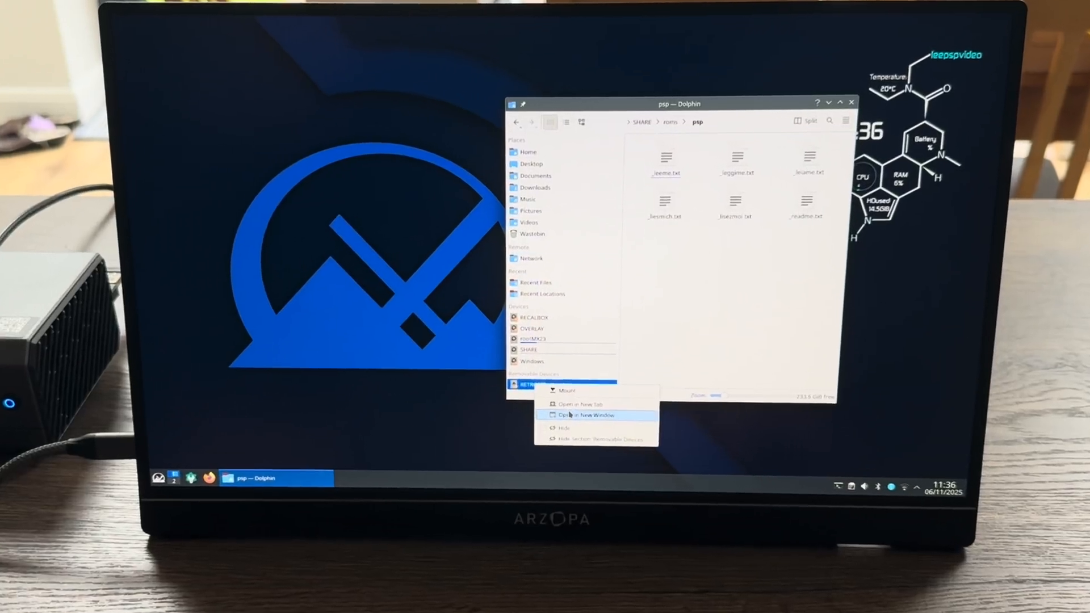
click(585, 415)
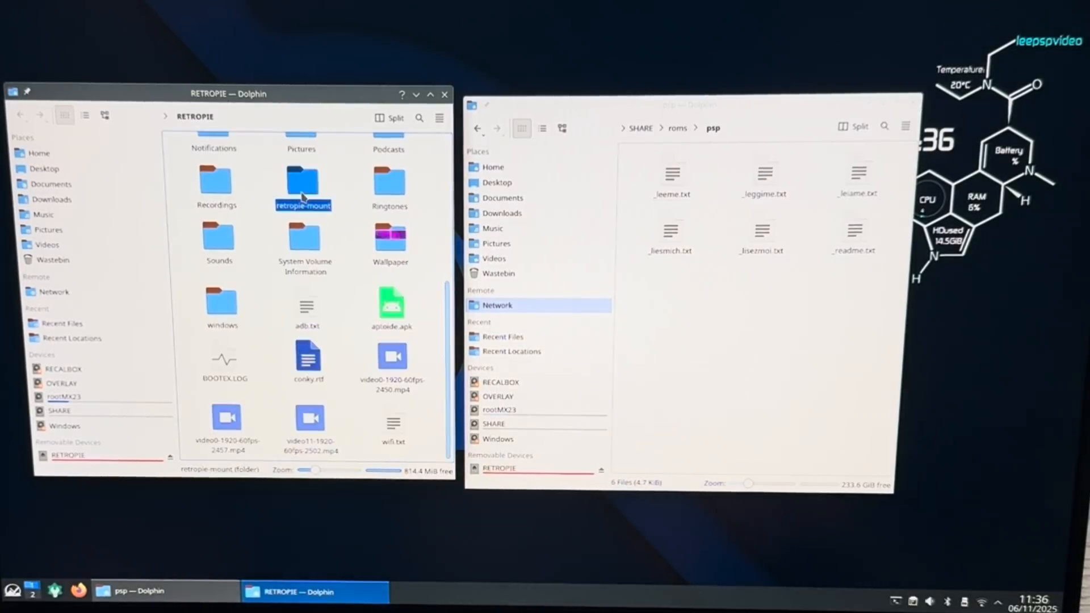
double_click(303, 179)
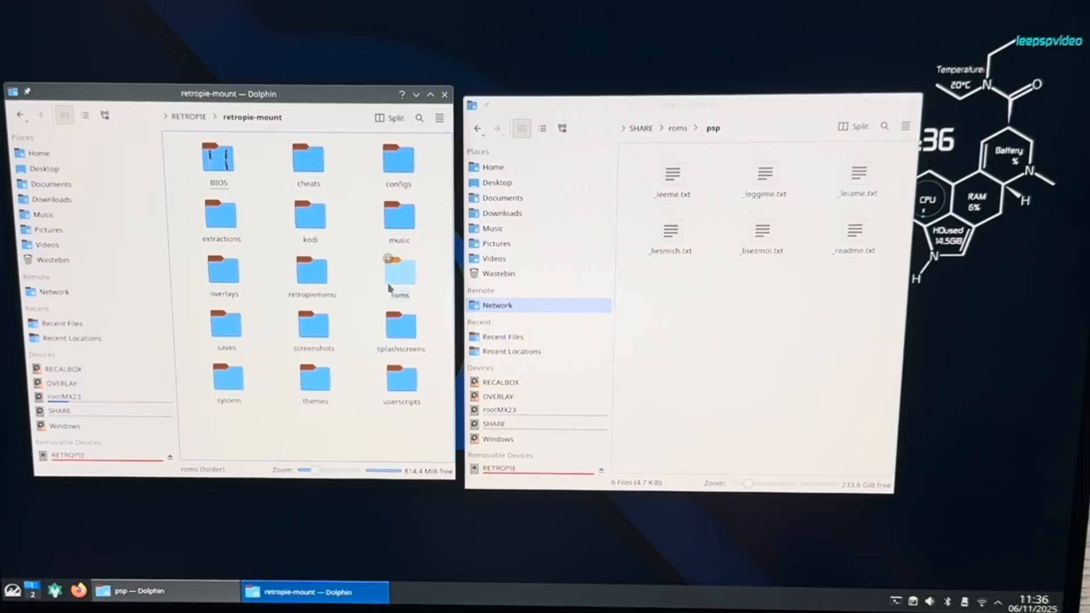
double_click(398, 272)
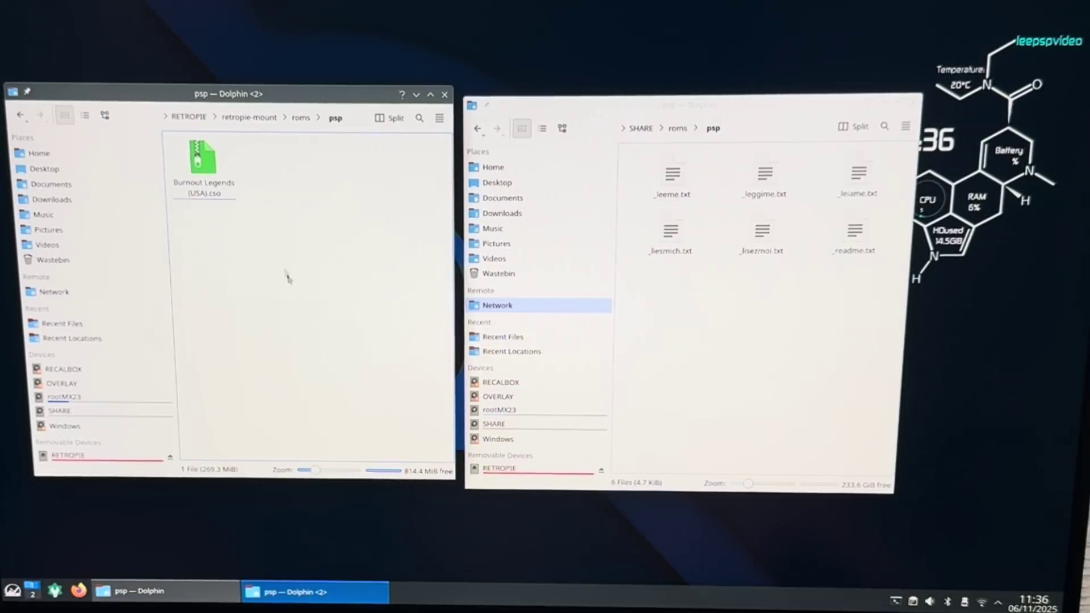
right_click(201, 156)
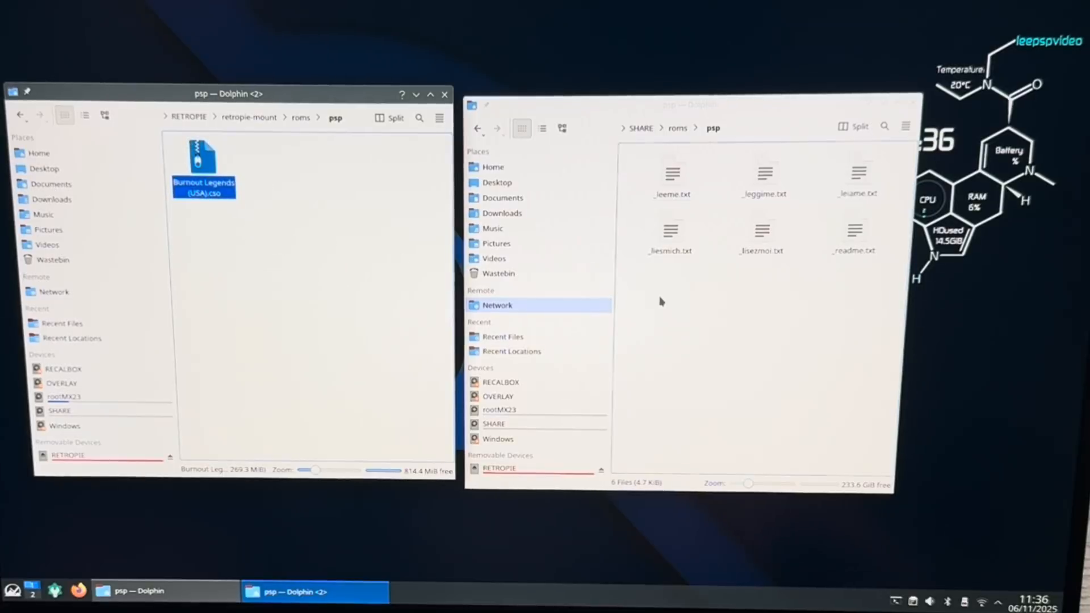
right_click(662, 301)
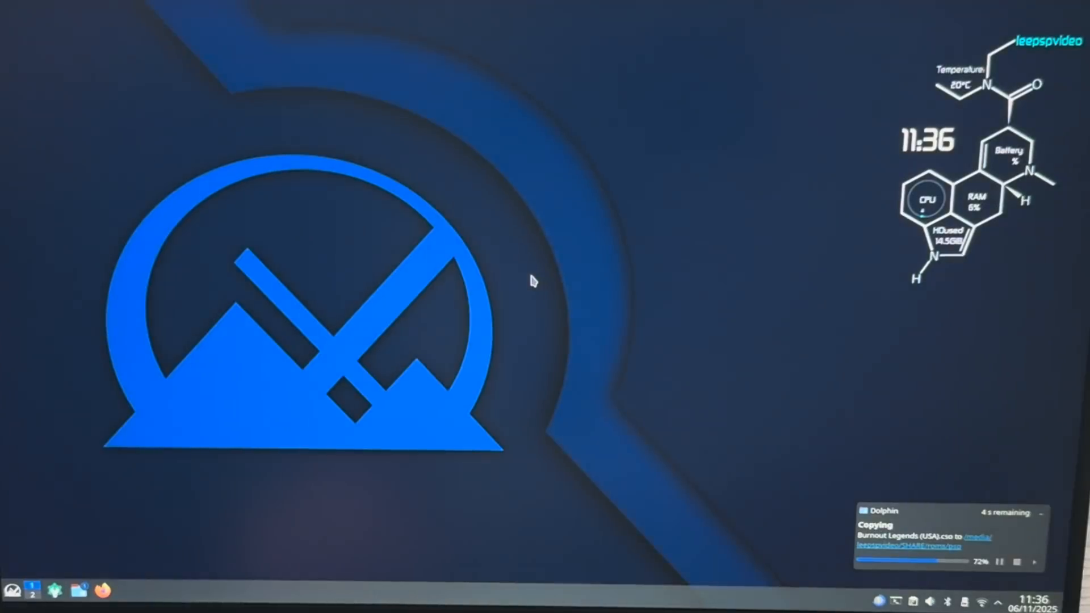
Open the MX Linux applications menu while the ROM copy nears completion
click(12, 590)
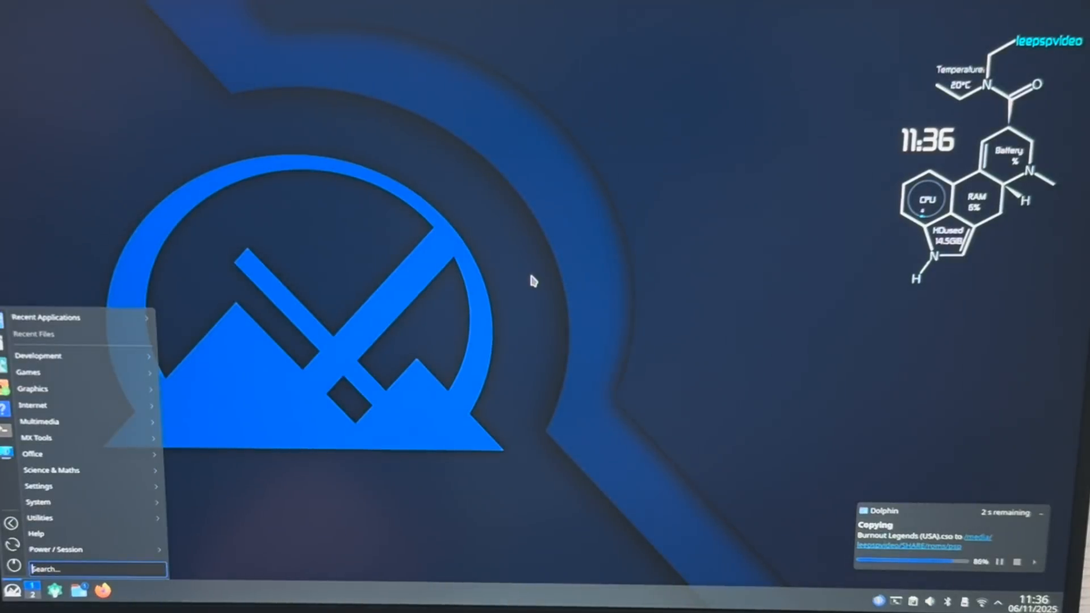